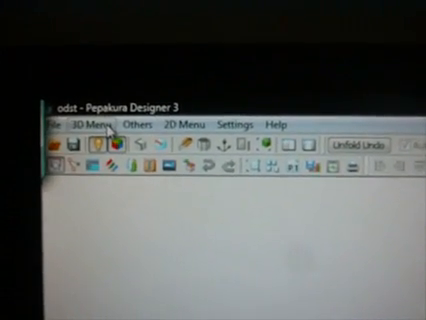
Open the 3D Menu dropdown to list the odst model's display and view options.
left_click(85, 124)
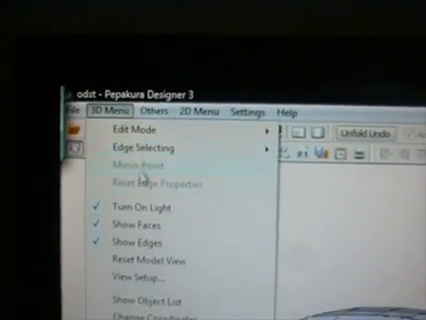